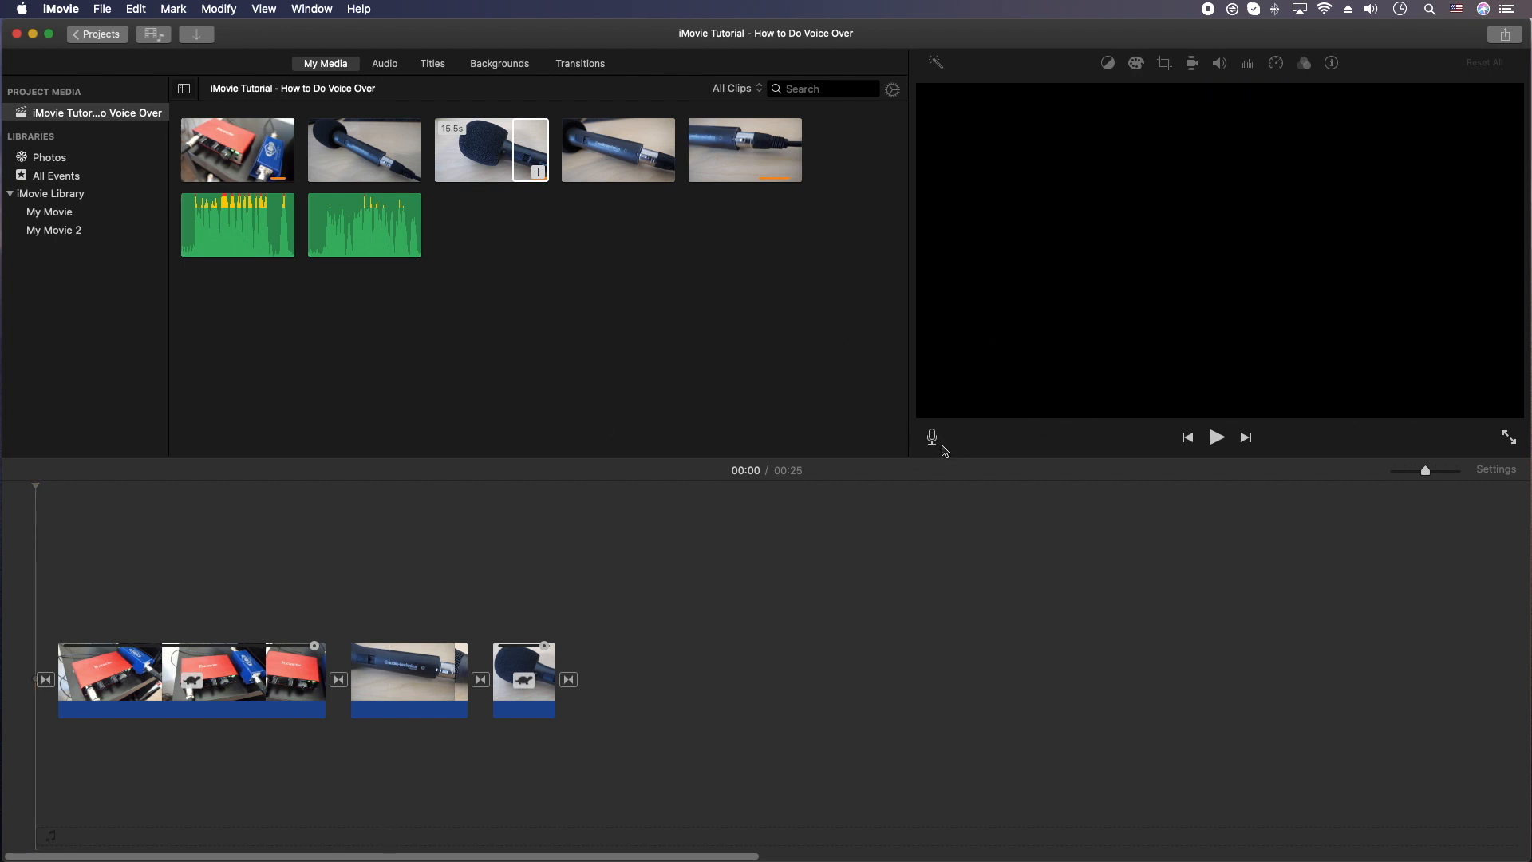
- Bring up the voice-over recording controls beneath the viewer
click(931, 438)
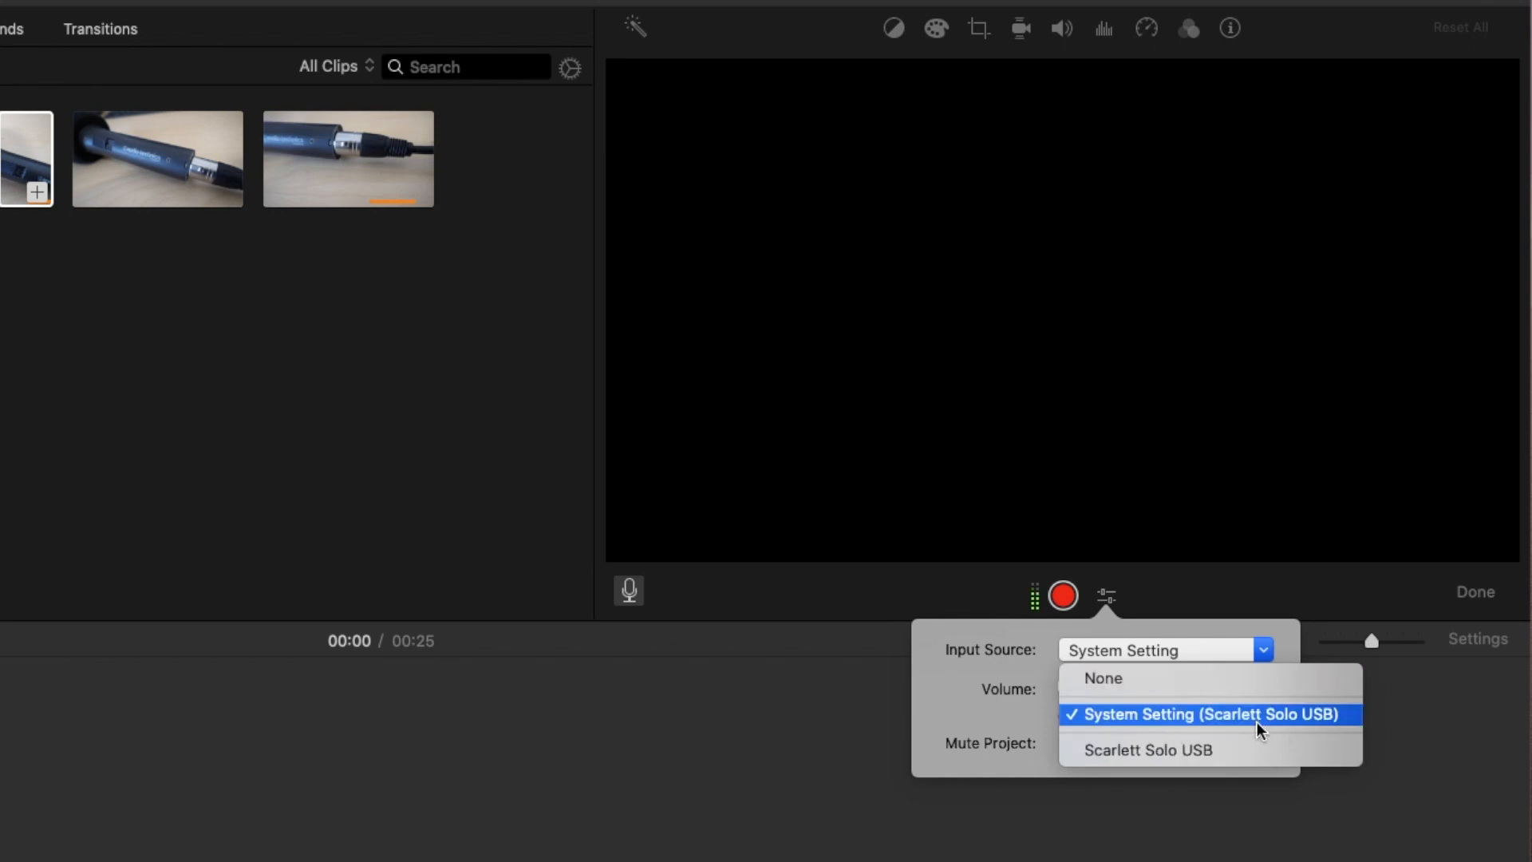
mouse_move(1193, 761)
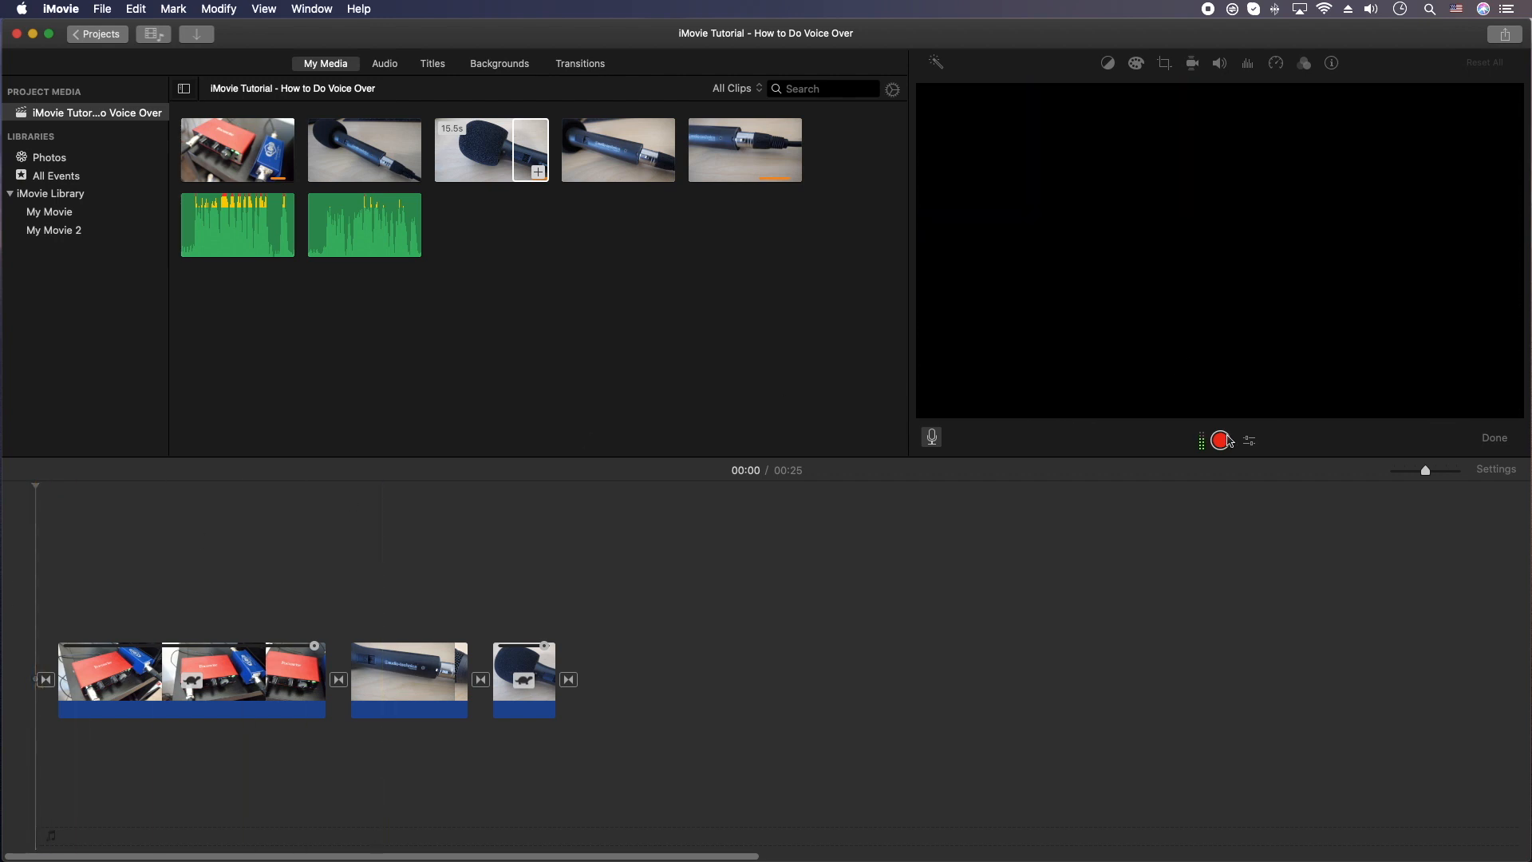
mouse_move(1221, 440)
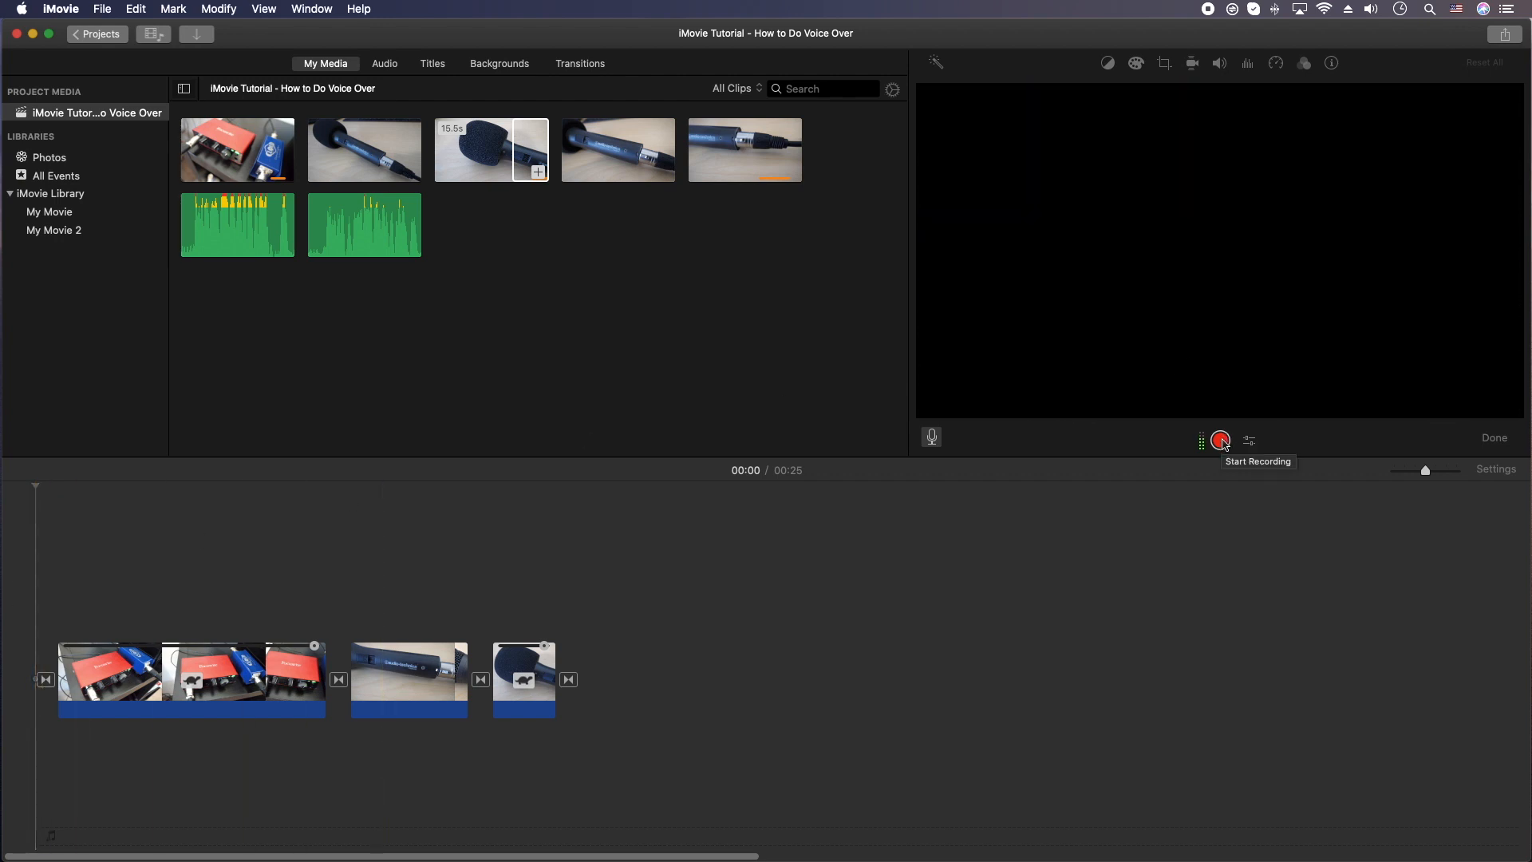
- Record a 16.3-second narration clip placed under the video clips in the timeline
click(1219, 441)
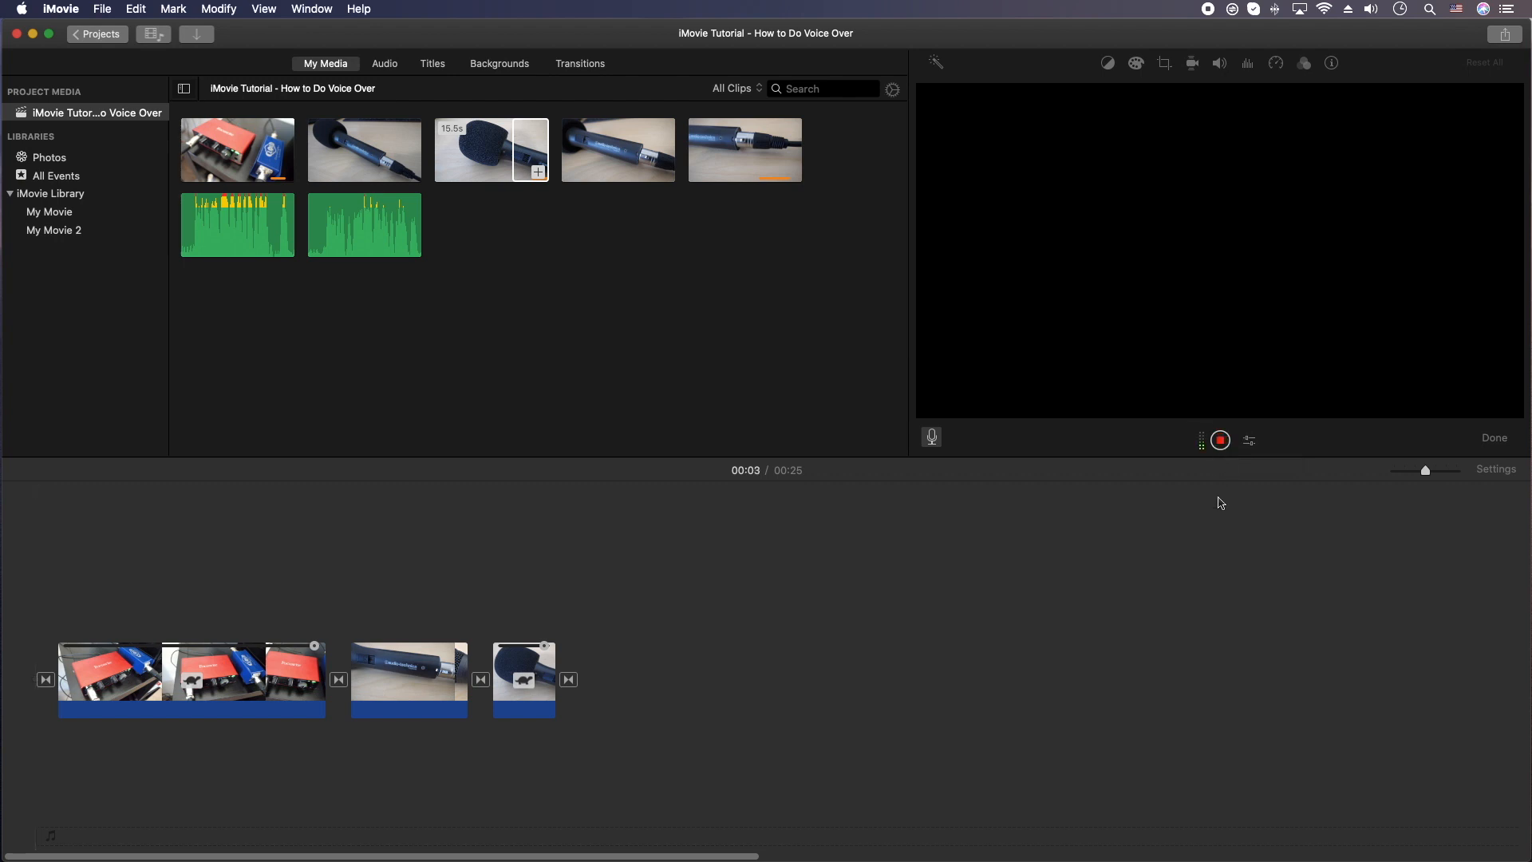
click(1219, 440)
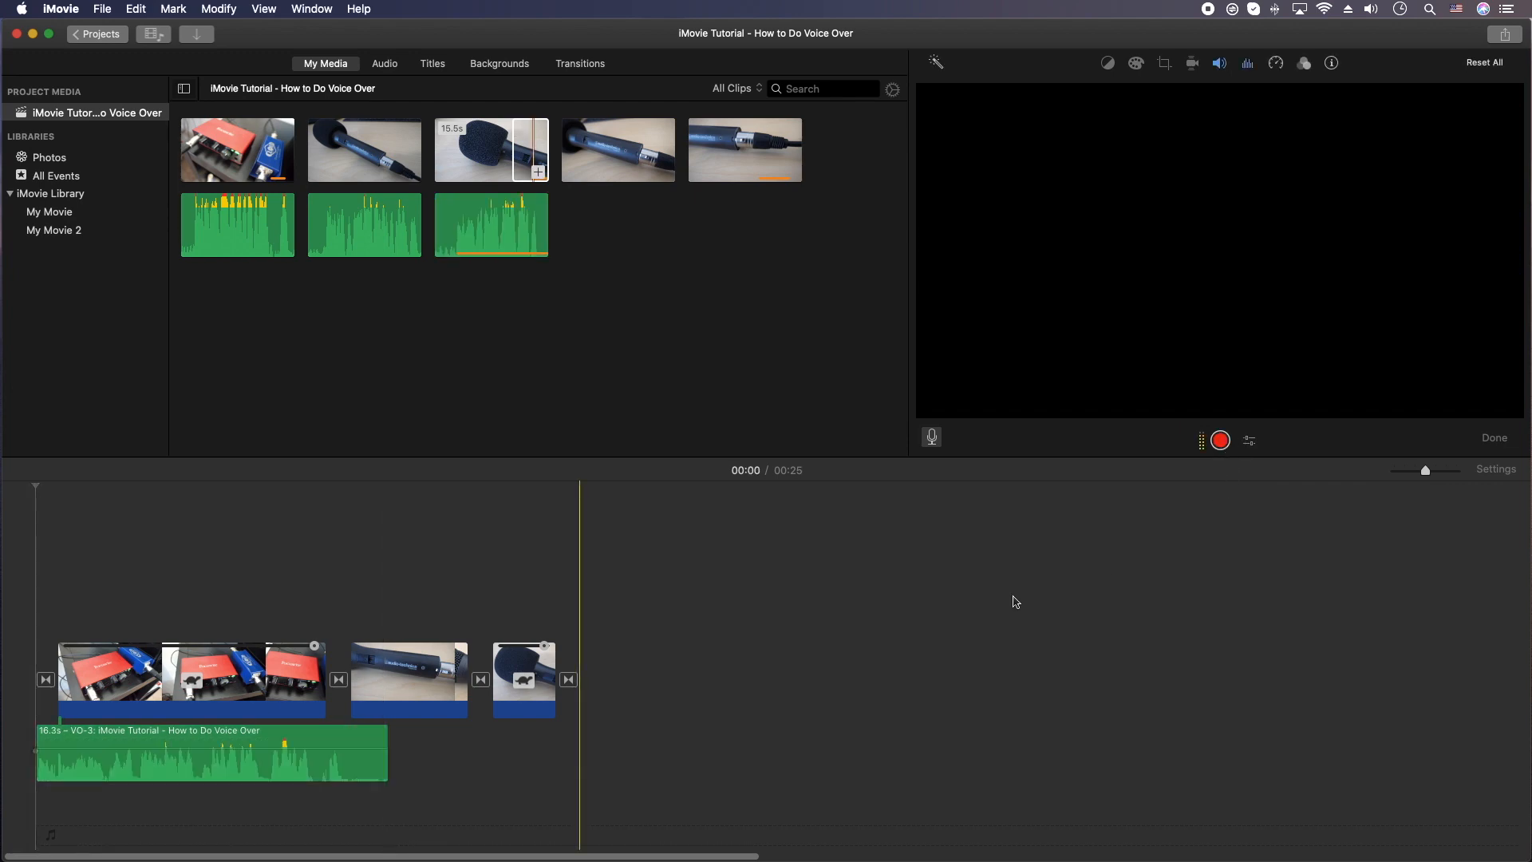
mouse_move(1473, 330)
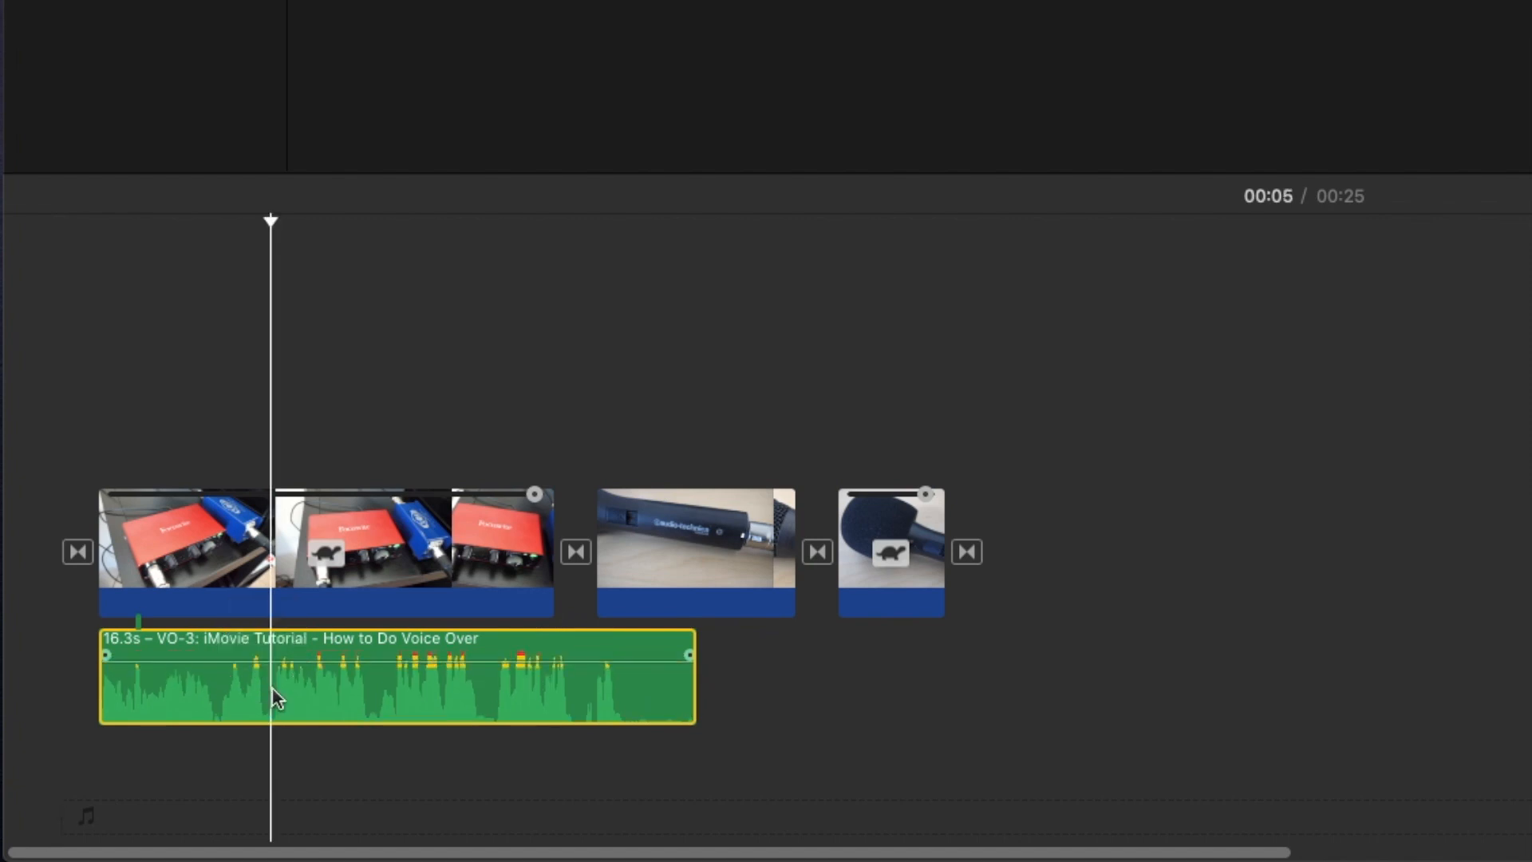
- Split the voice-over at 00:05 and 00:09 into 4.8-, 2.9- and 8.7-second pieces
right_click(276, 695)
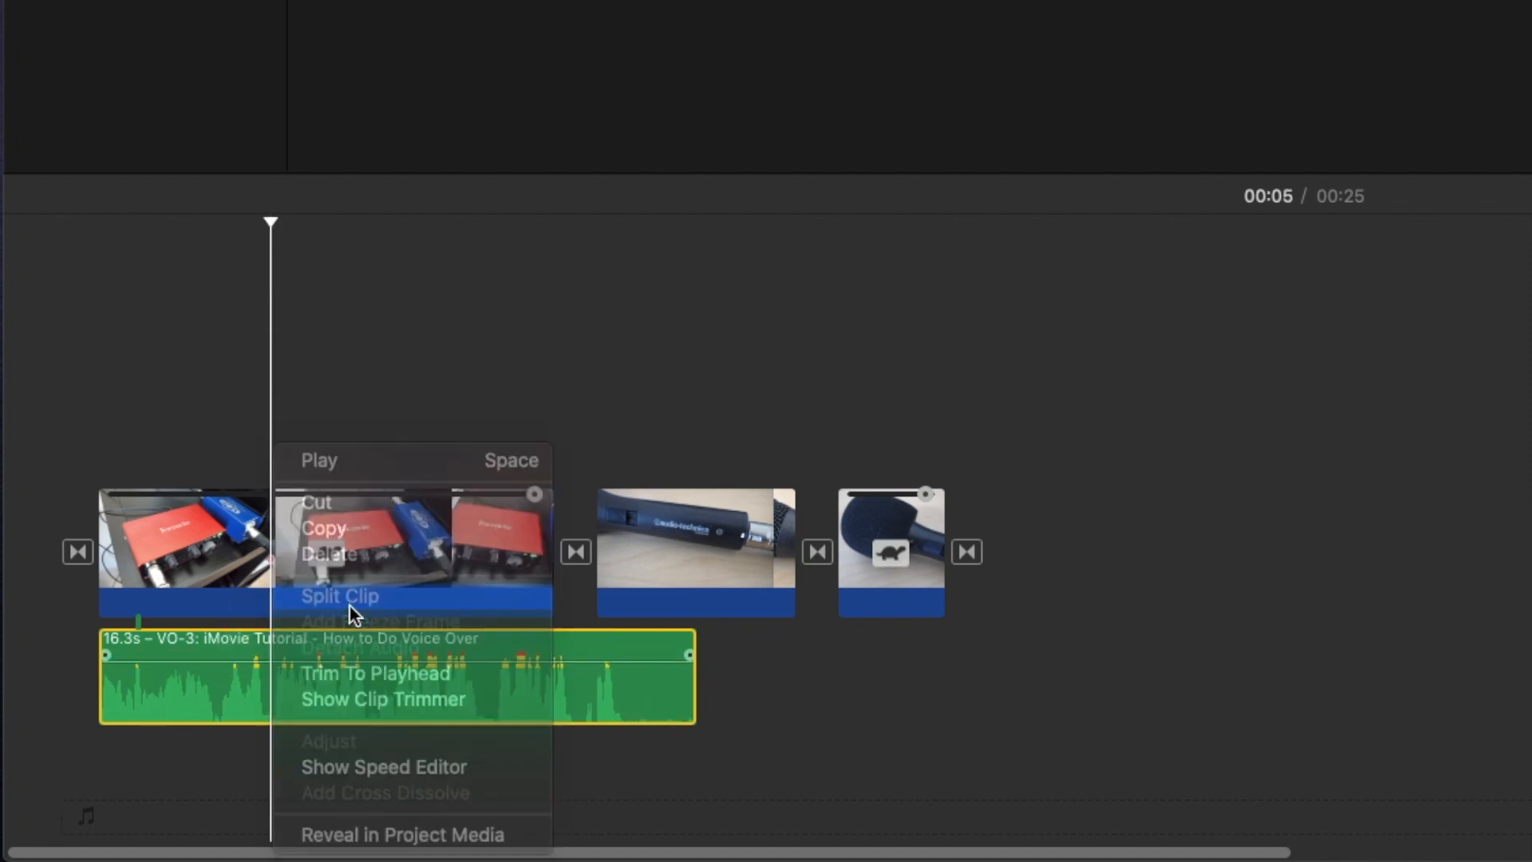
click(339, 595)
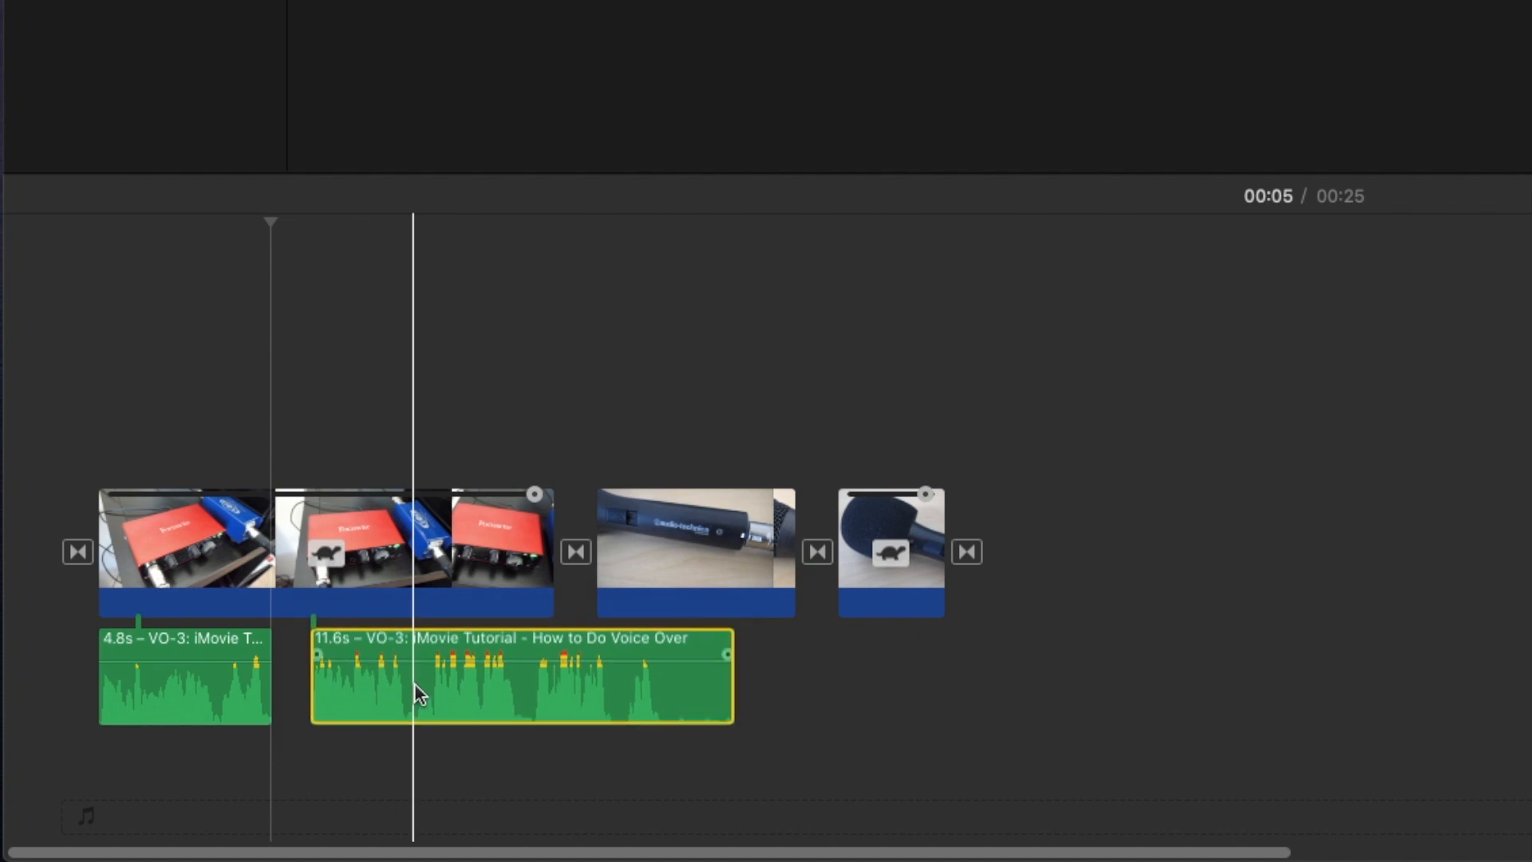
right_click(418, 691)
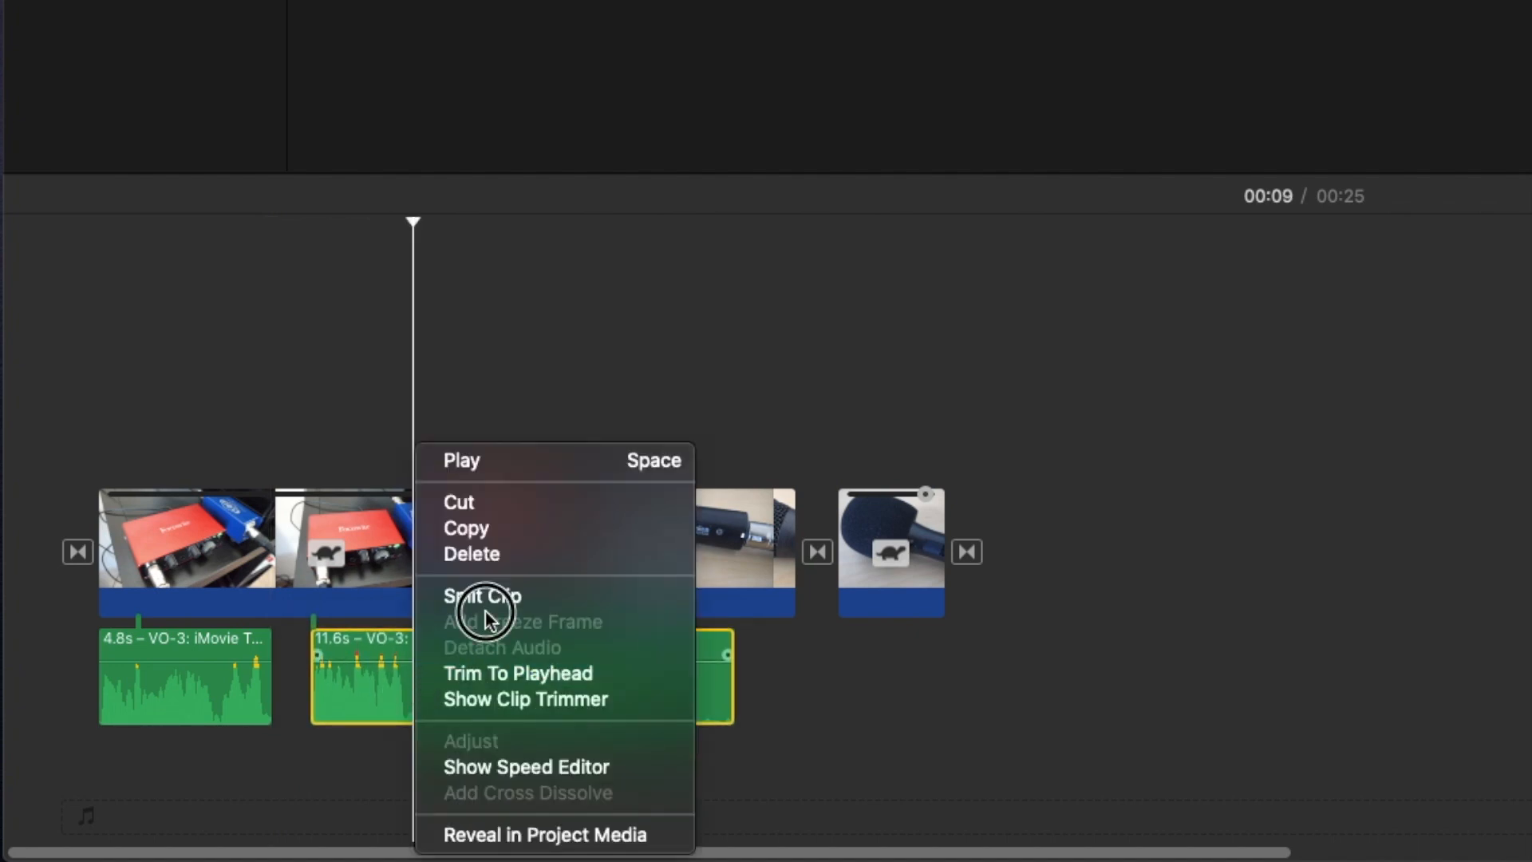
click(481, 595)
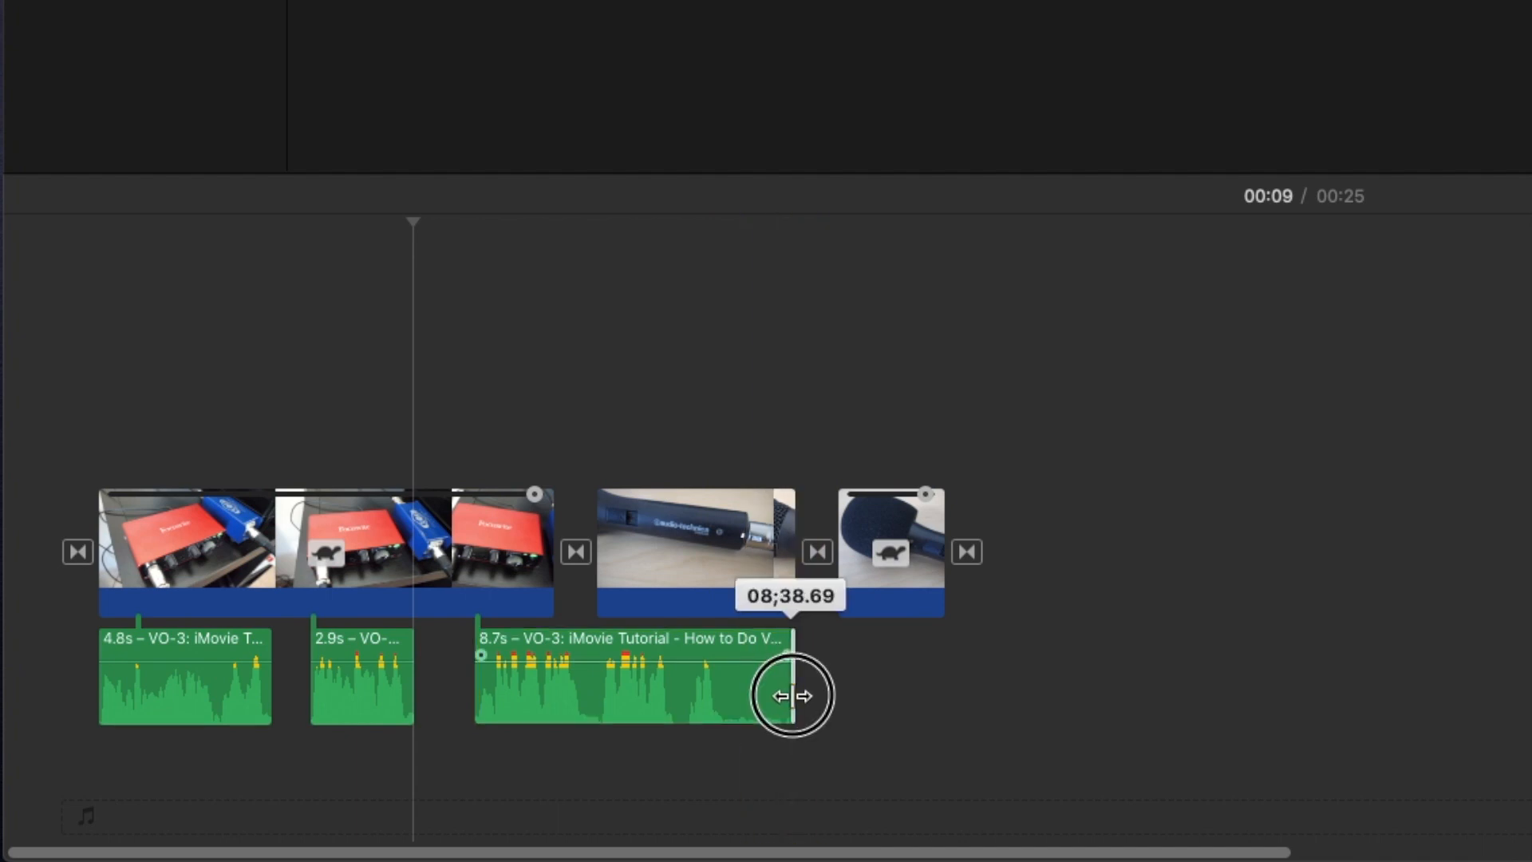
- Trim the last voice-over piece so it ends at 00:18, leaving it 7.0 seconds long
drag(789, 694, 730, 699)
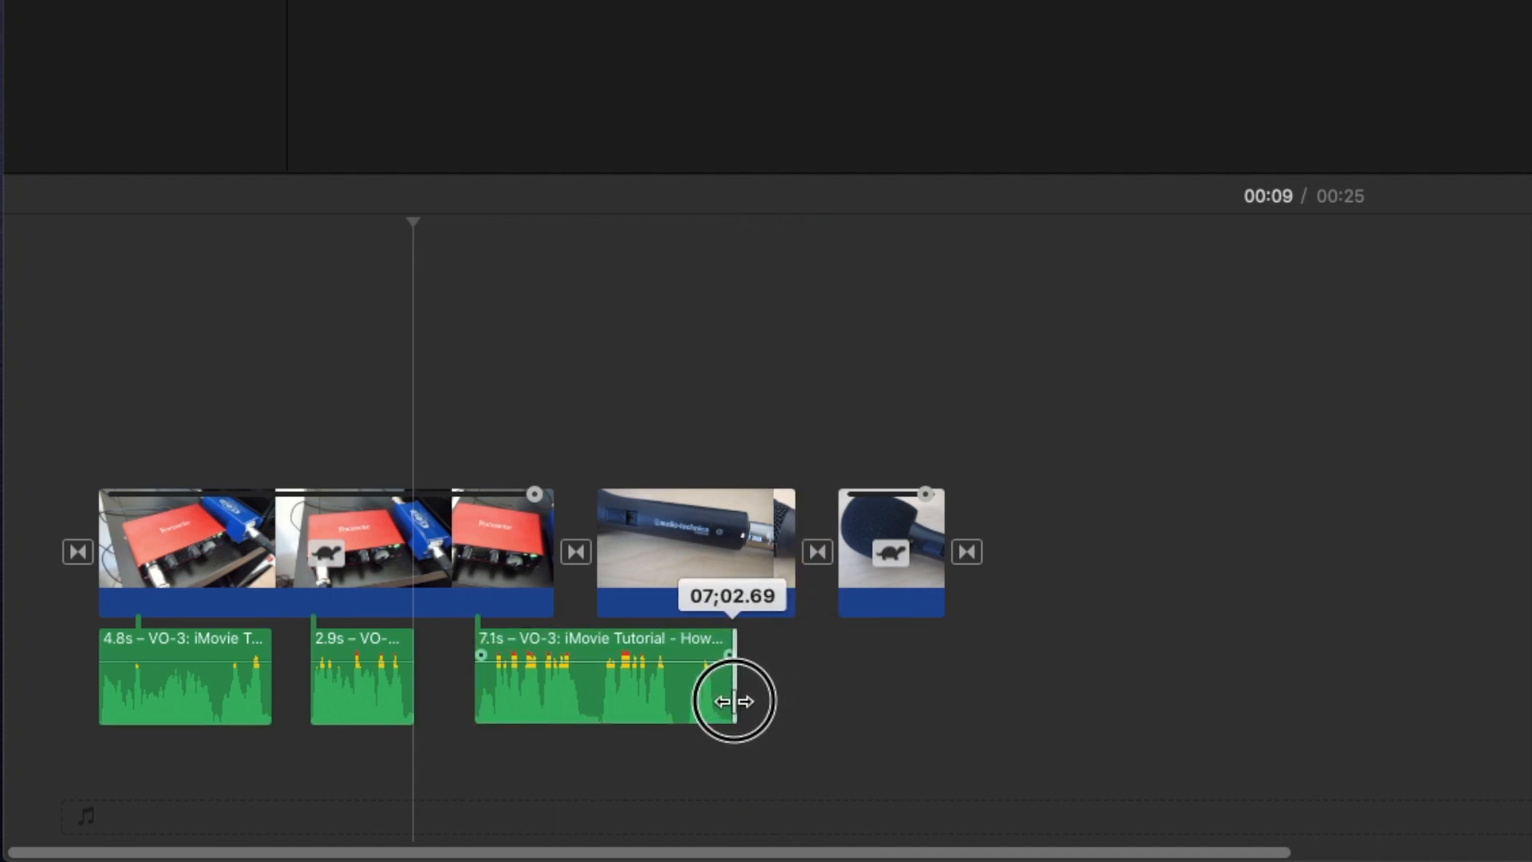
drag(731, 699, 781, 699)
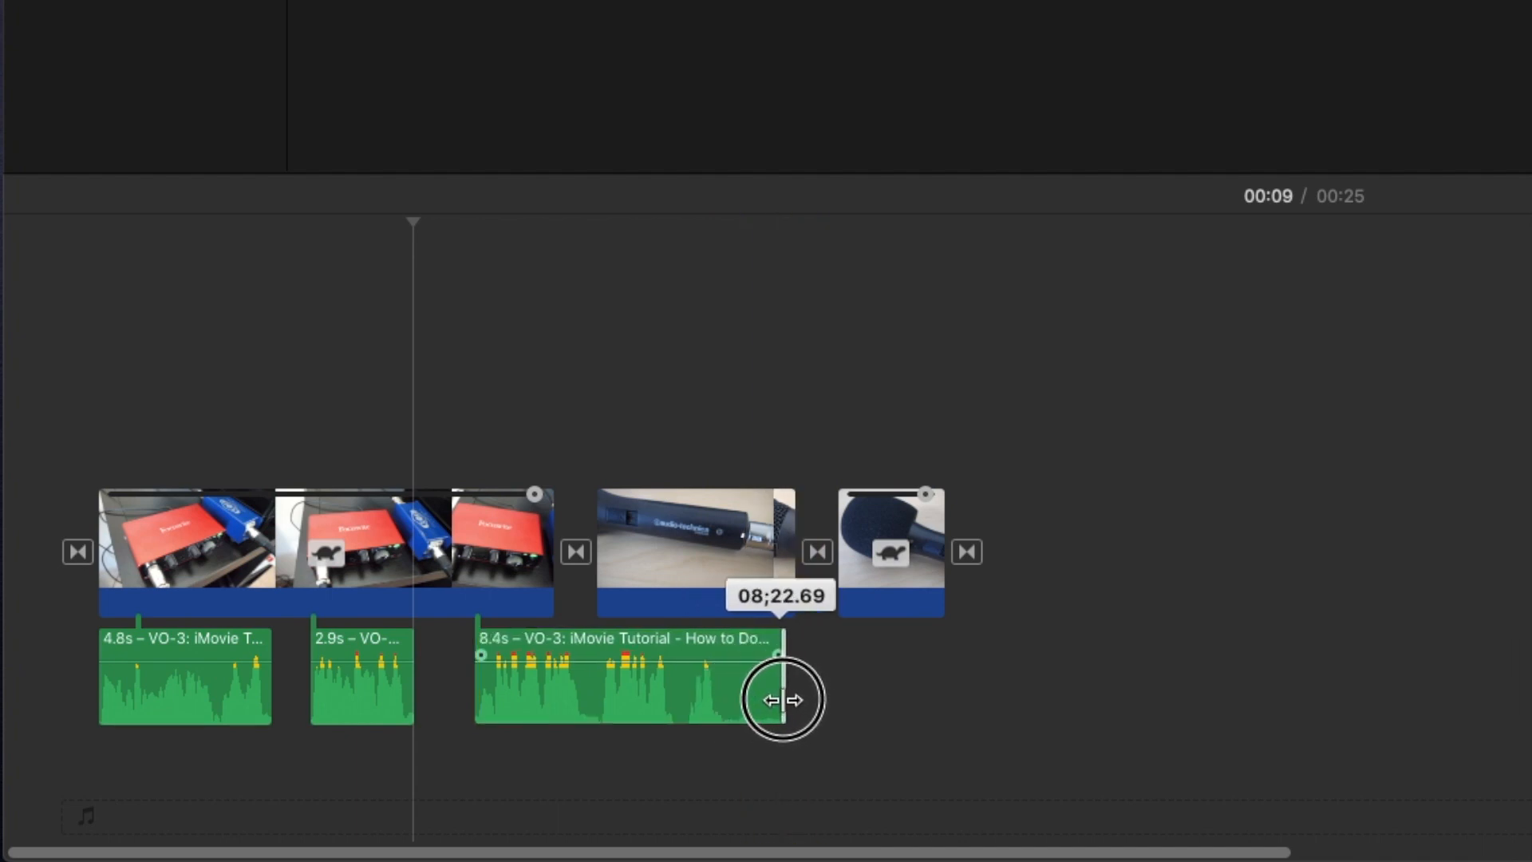
right_click(625, 684)
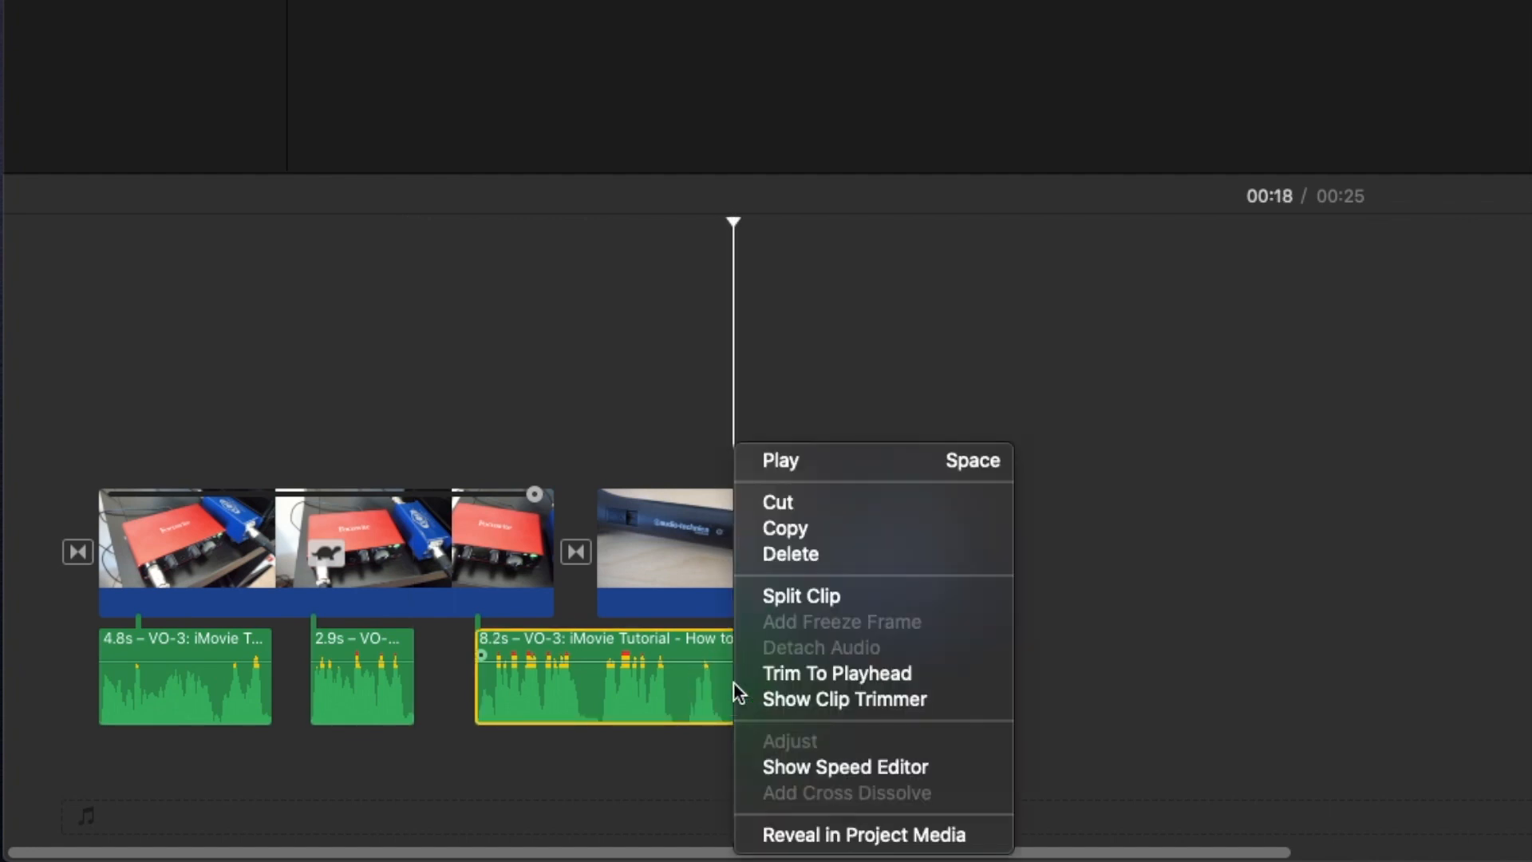
click(799, 595)
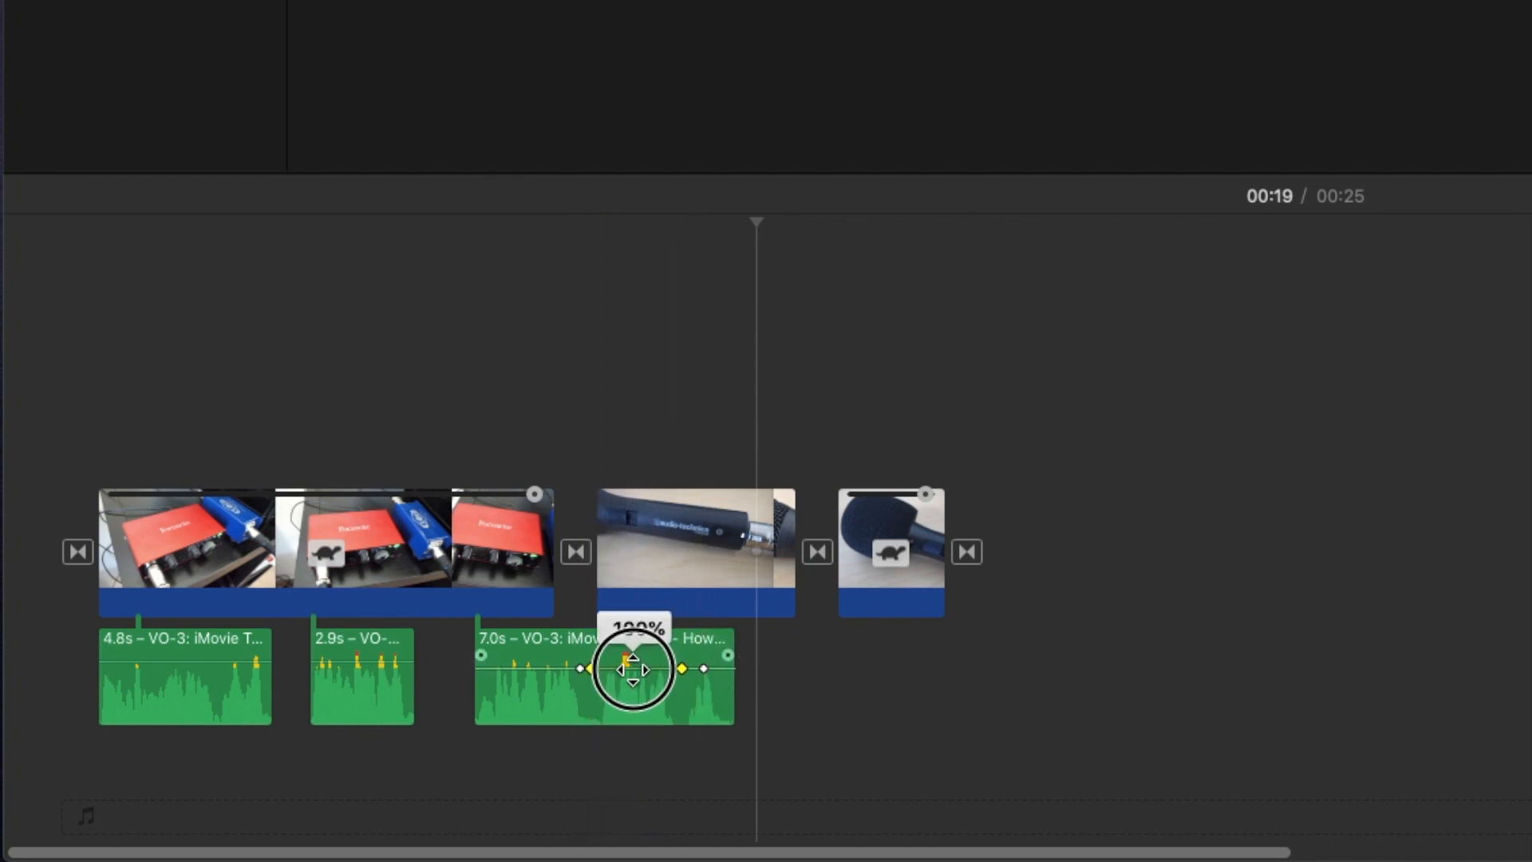
- Lower the volume between the middle keyframes of the last piece to about 50%
drag(632, 668, 632, 689)
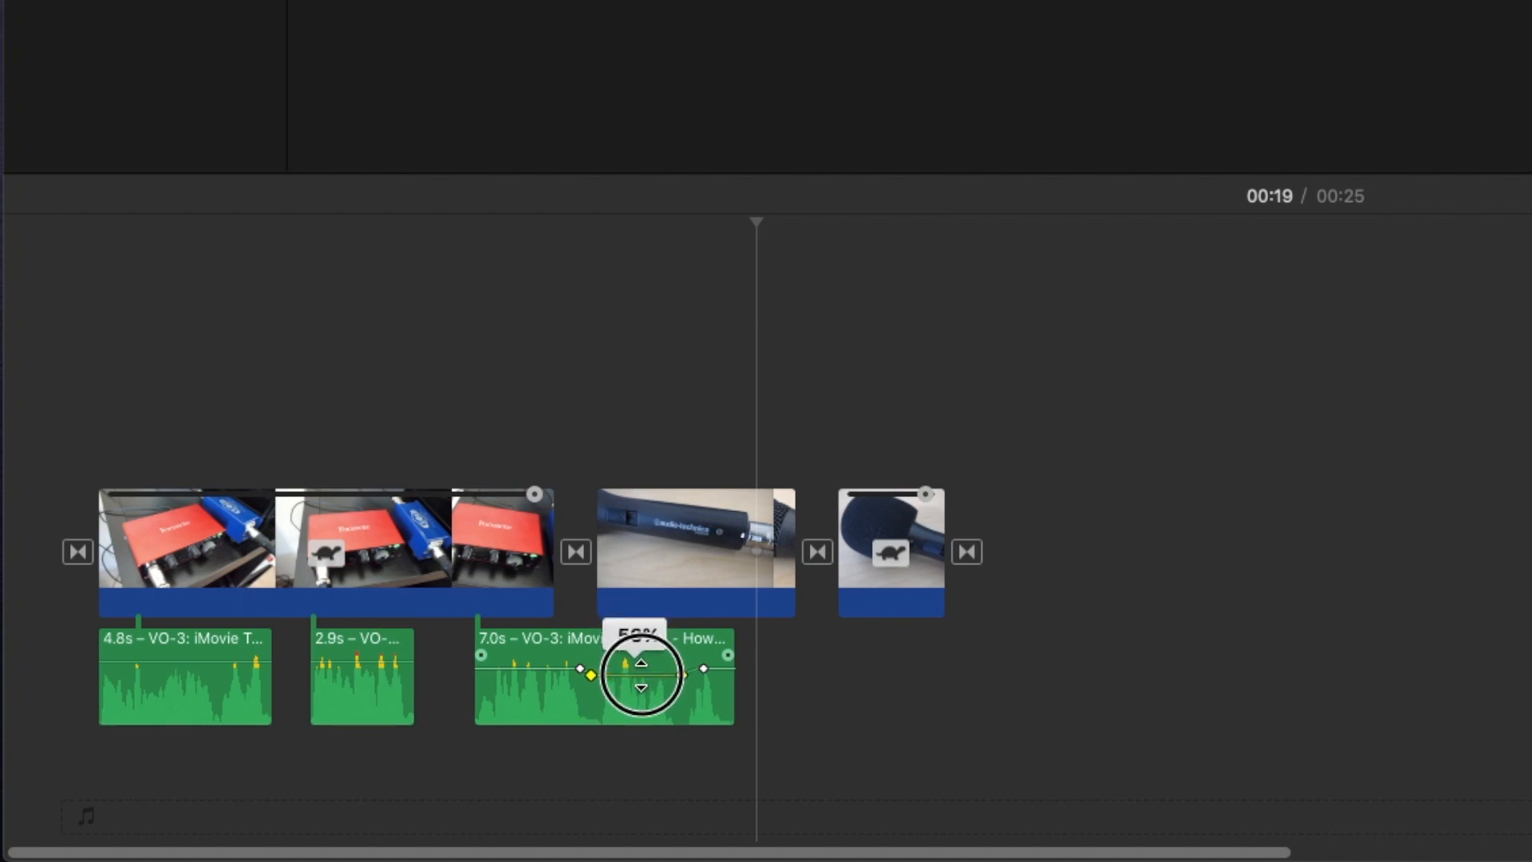